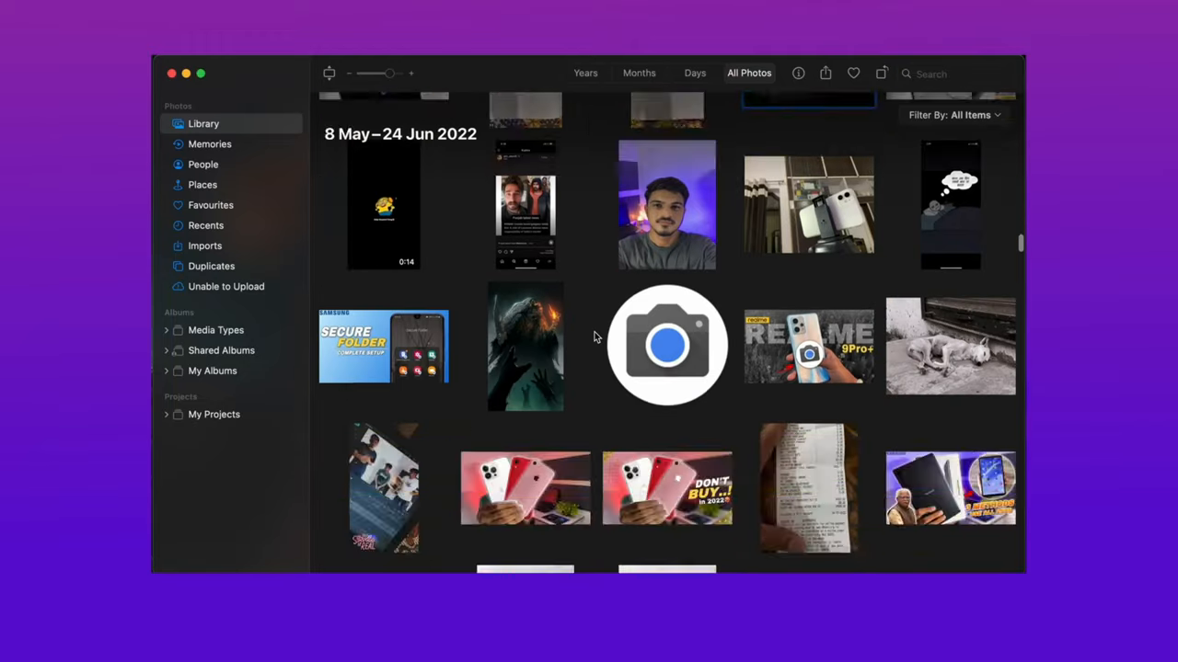
Search 'Android File Transfer' in Safari and start the download from android.com.
scroll(down, 3)
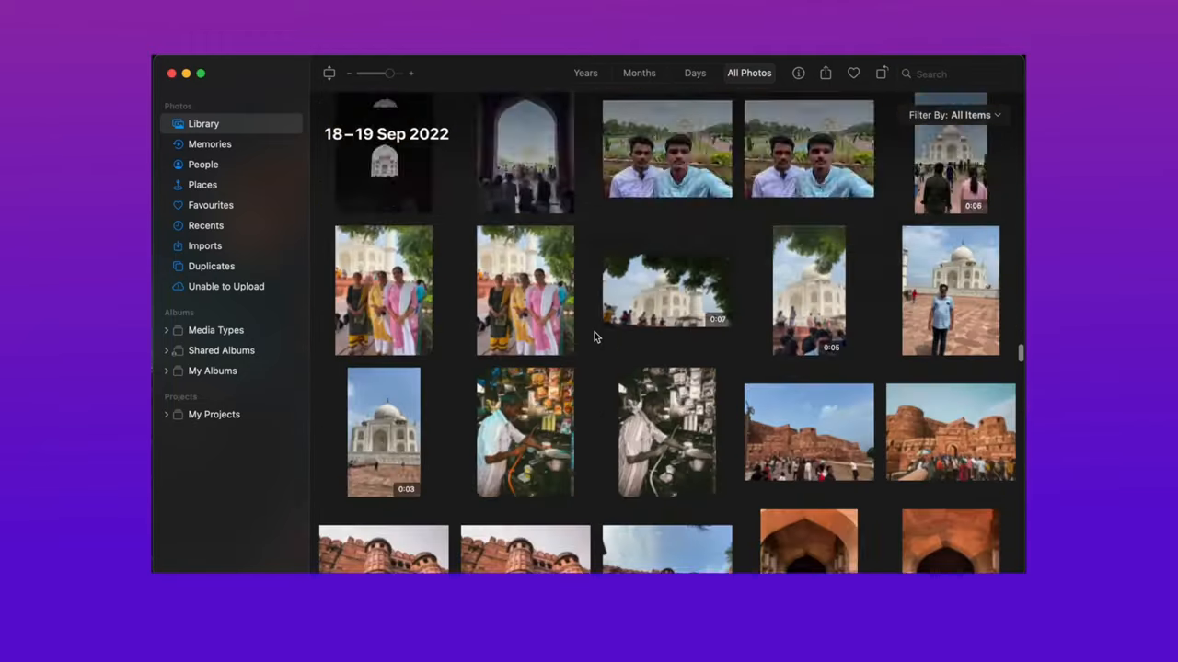
scroll(down, 3)
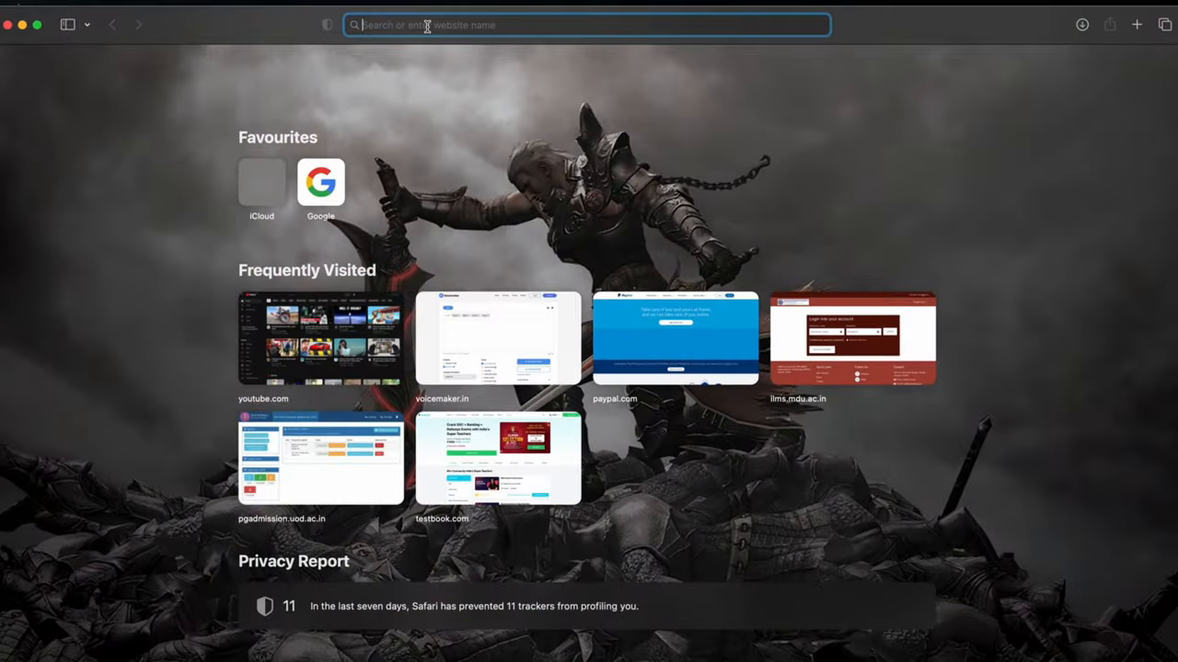
text(ANDROID FI)
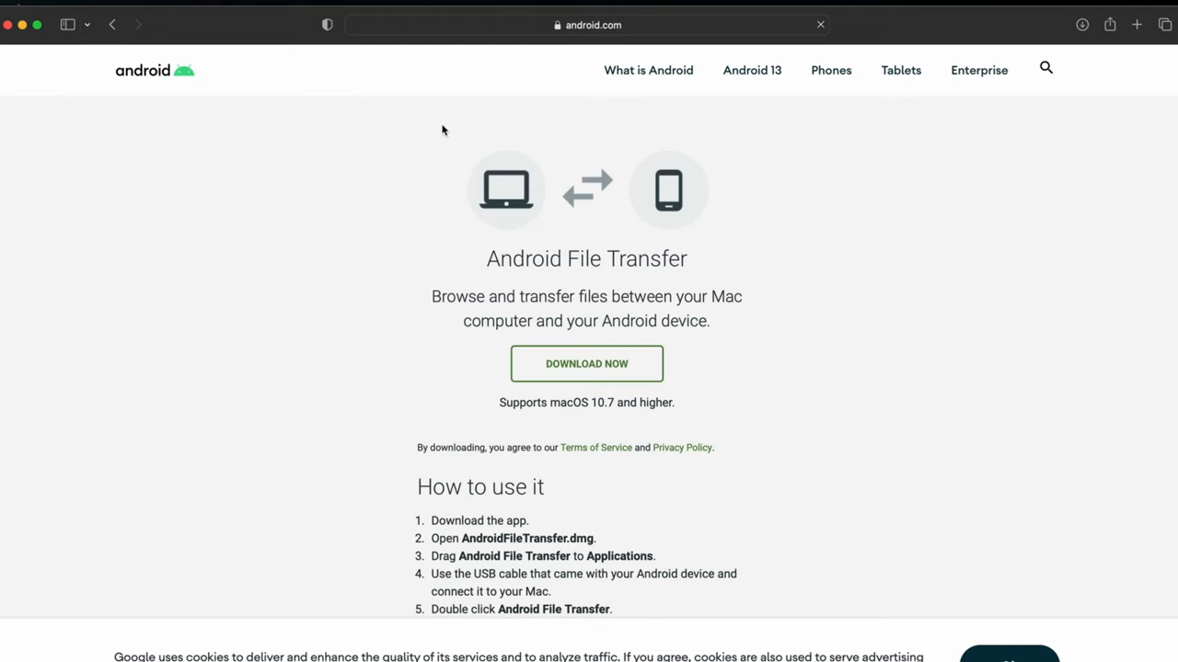
click(586, 365)
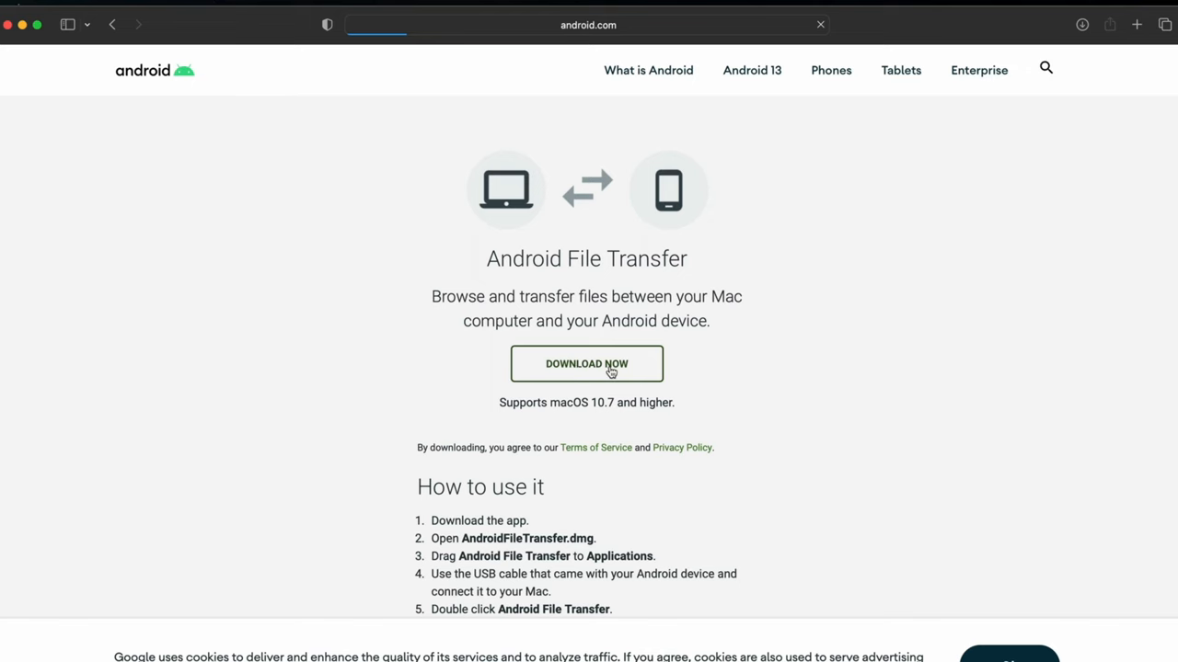
click(585, 364)
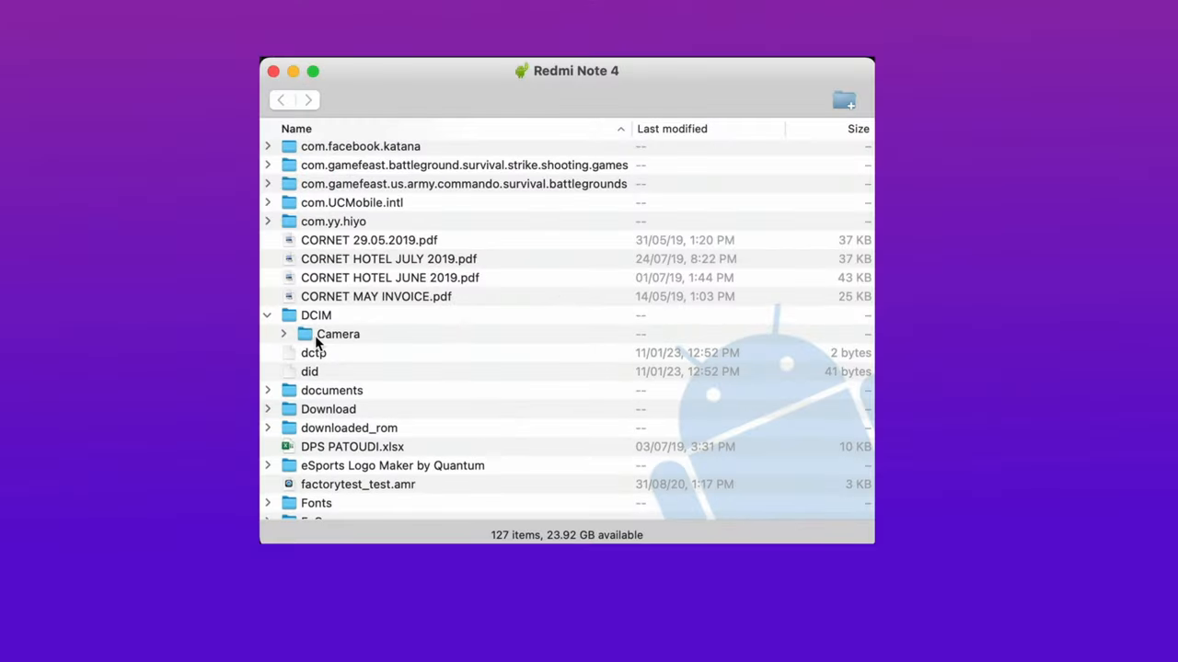
mouse_move(280, 346)
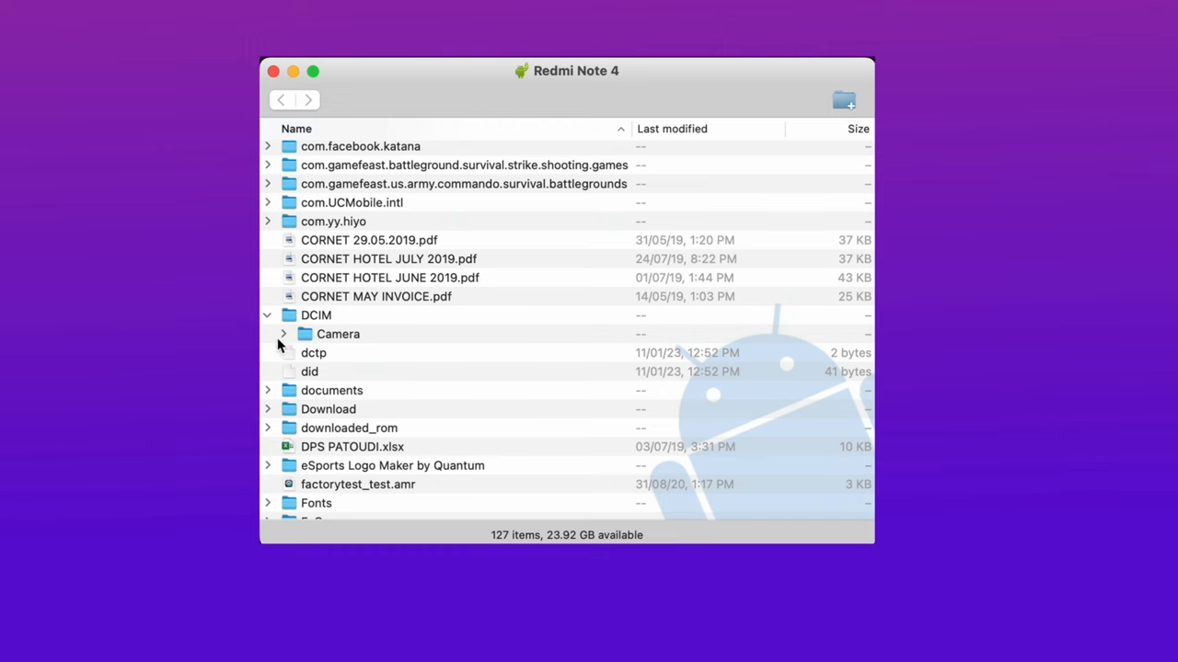
Expand the DCIM Camera folder to list its JPG photos.
click(283, 335)
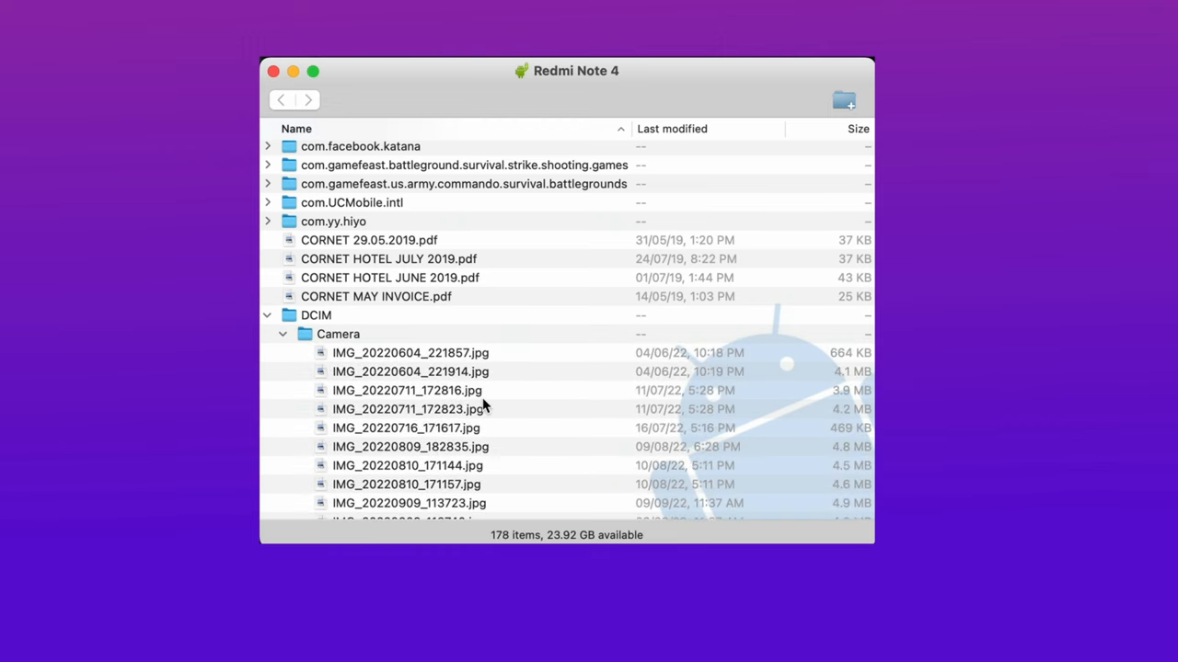
scroll(down, 3)
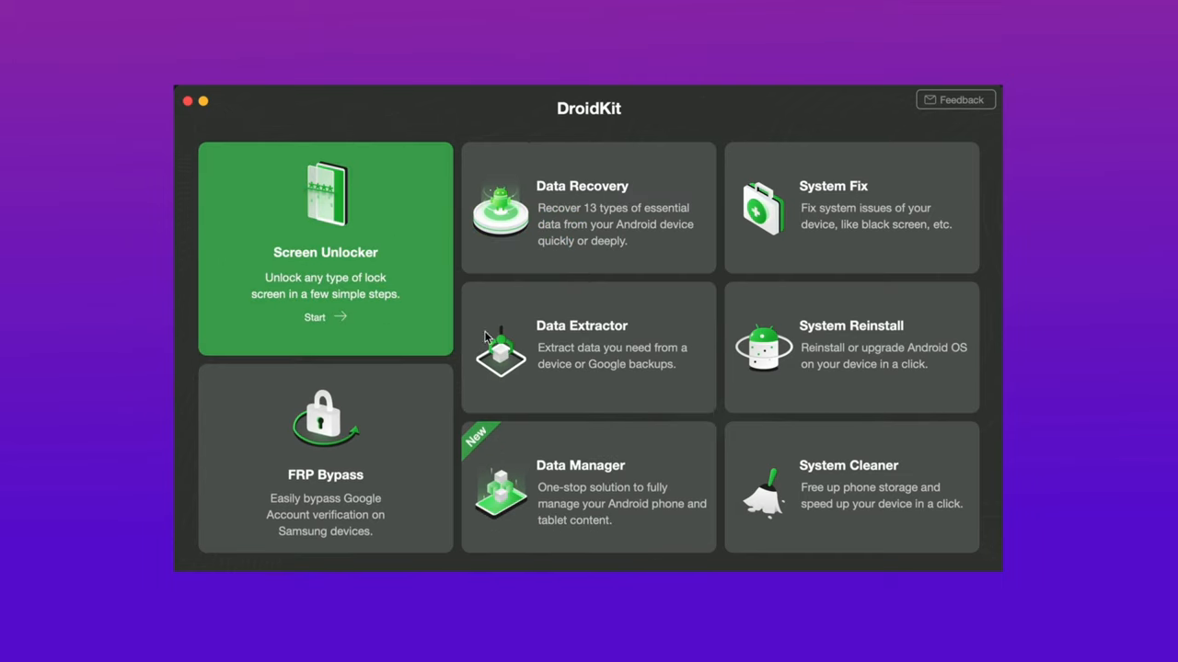
mouse_move(589, 478)
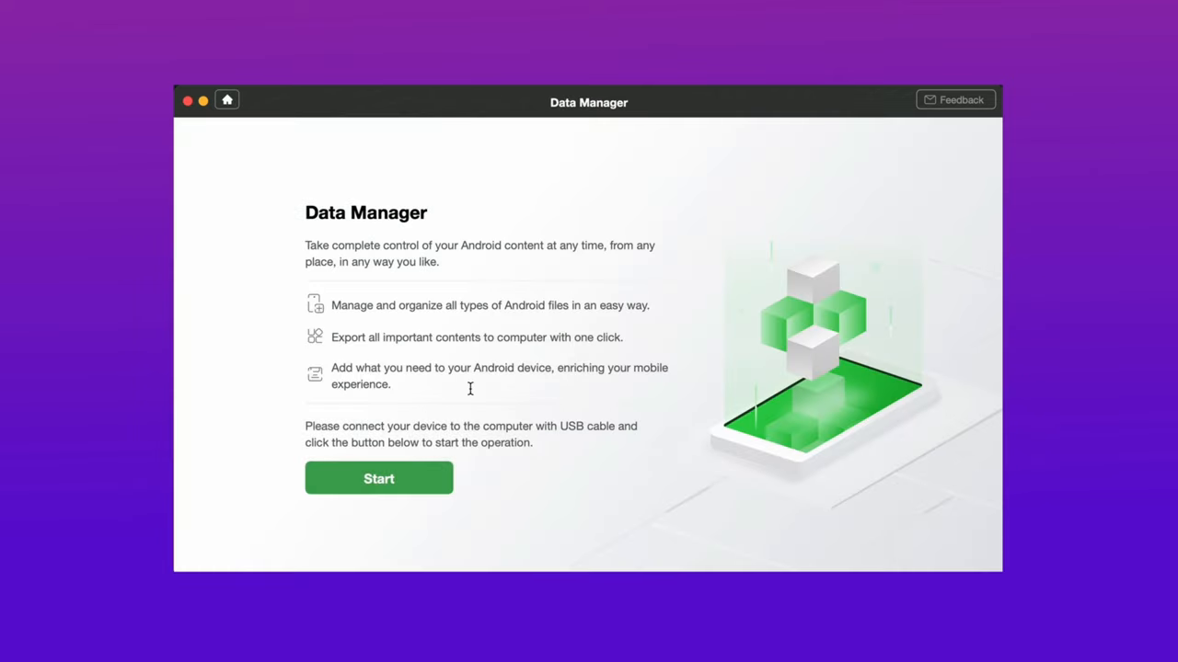
Start Data Manager on the connected Redmi phone and accept the permission request.
click(379, 479)
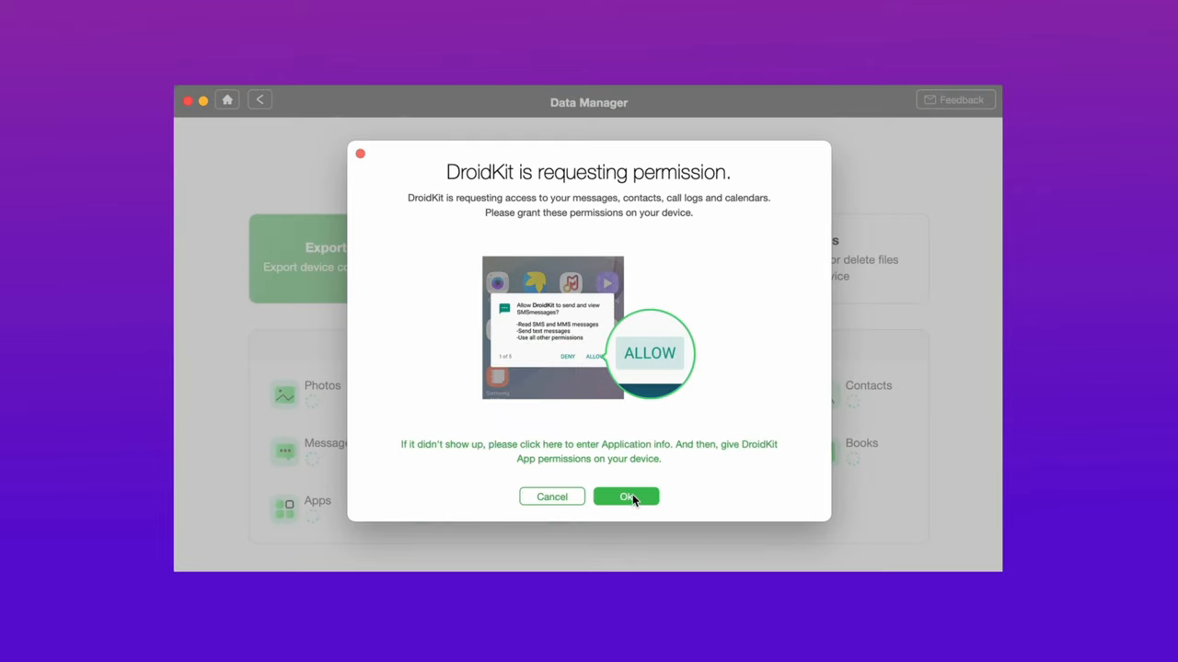
click(626, 497)
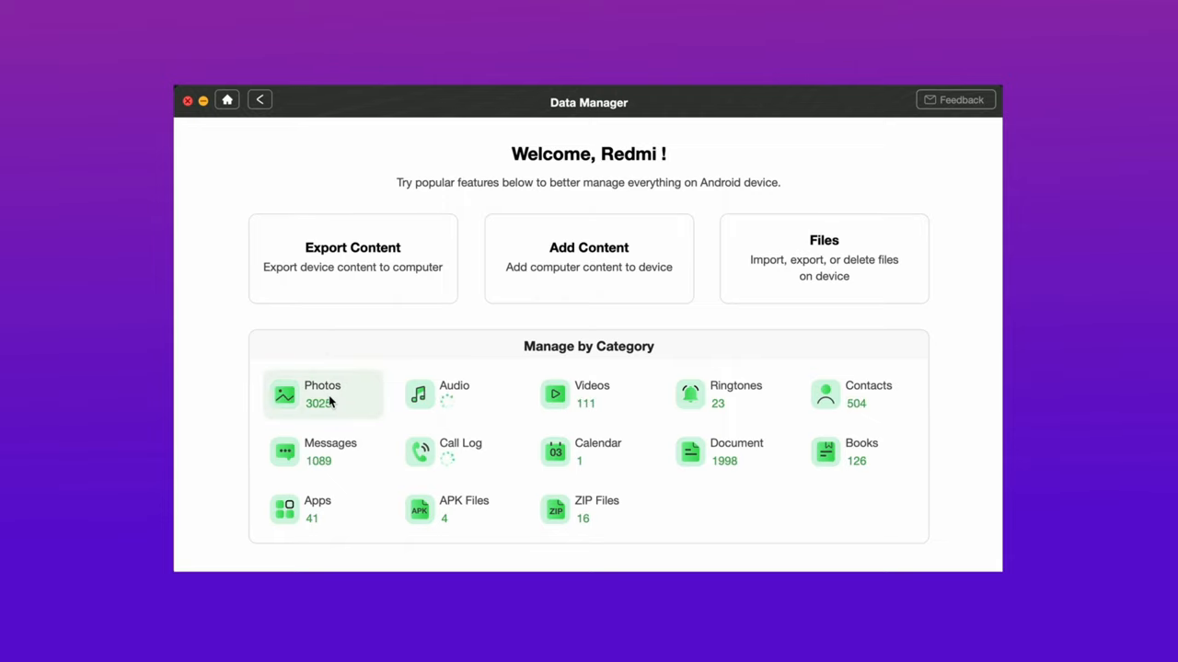
Select the four newest screenshots in Photos and send them To Mac.
click(322, 393)
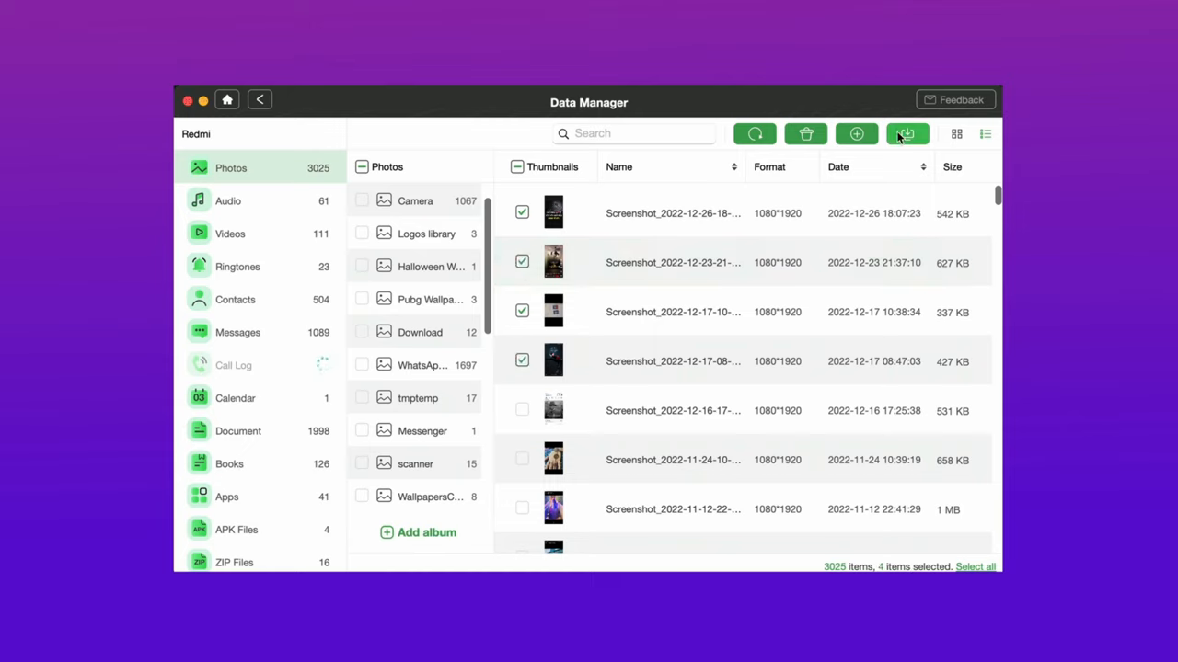
mouse_move(905, 135)
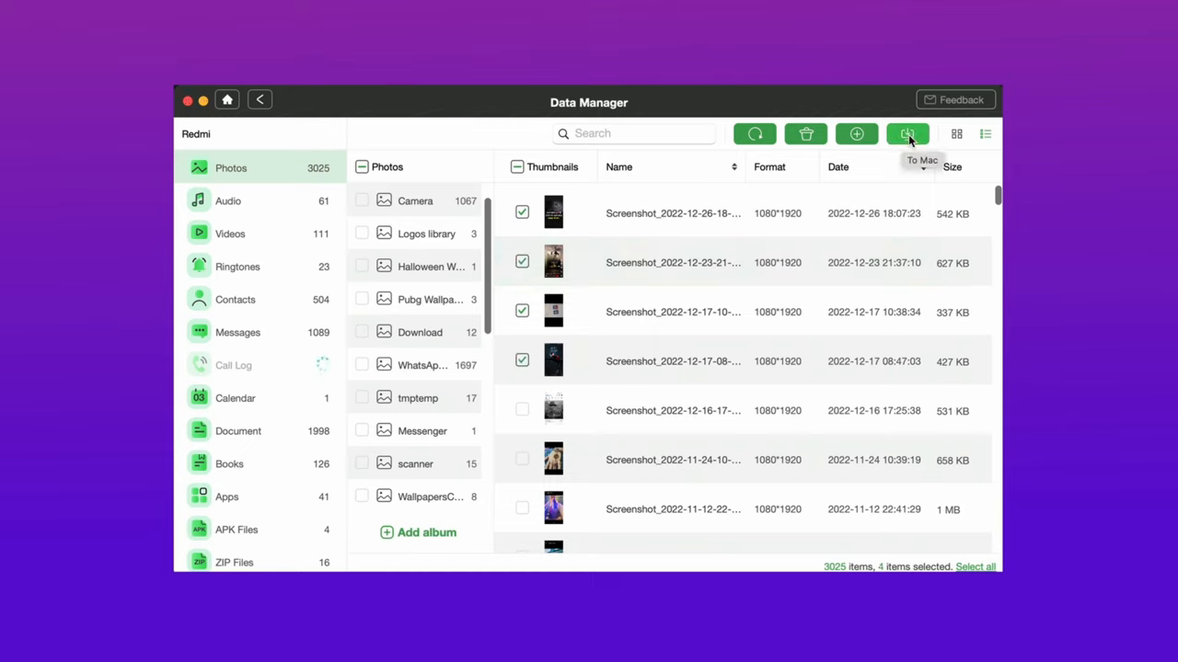
click(905, 132)
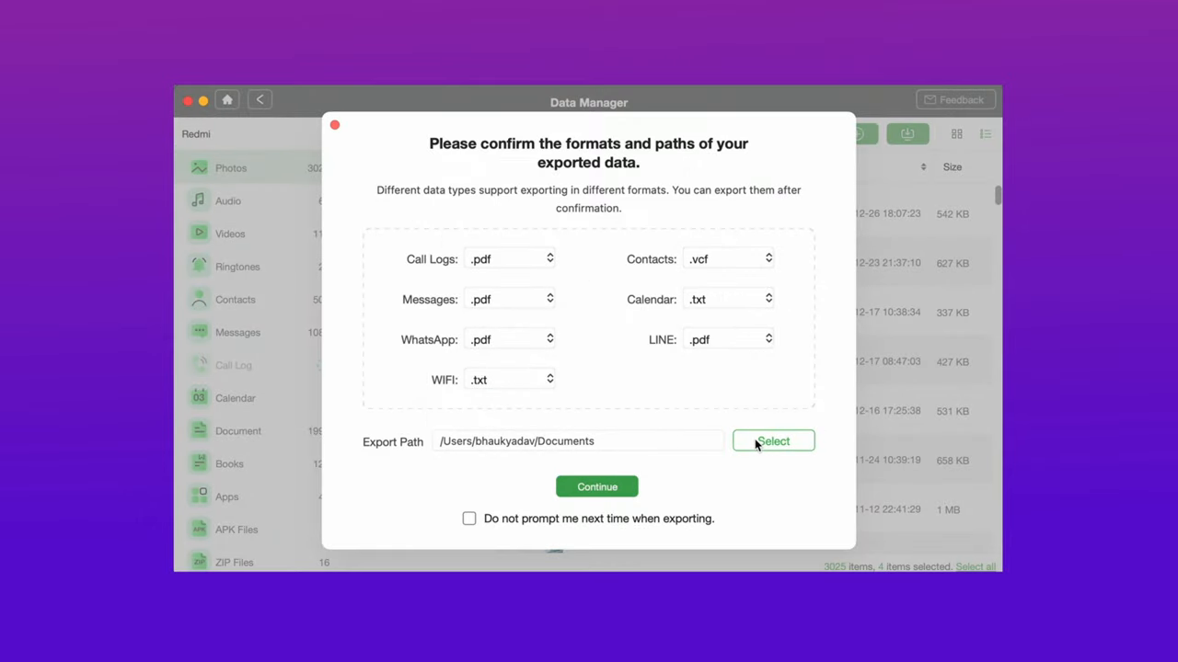
Choose Documents as the export destination and run the transfer of the four screenshots.
click(773, 441)
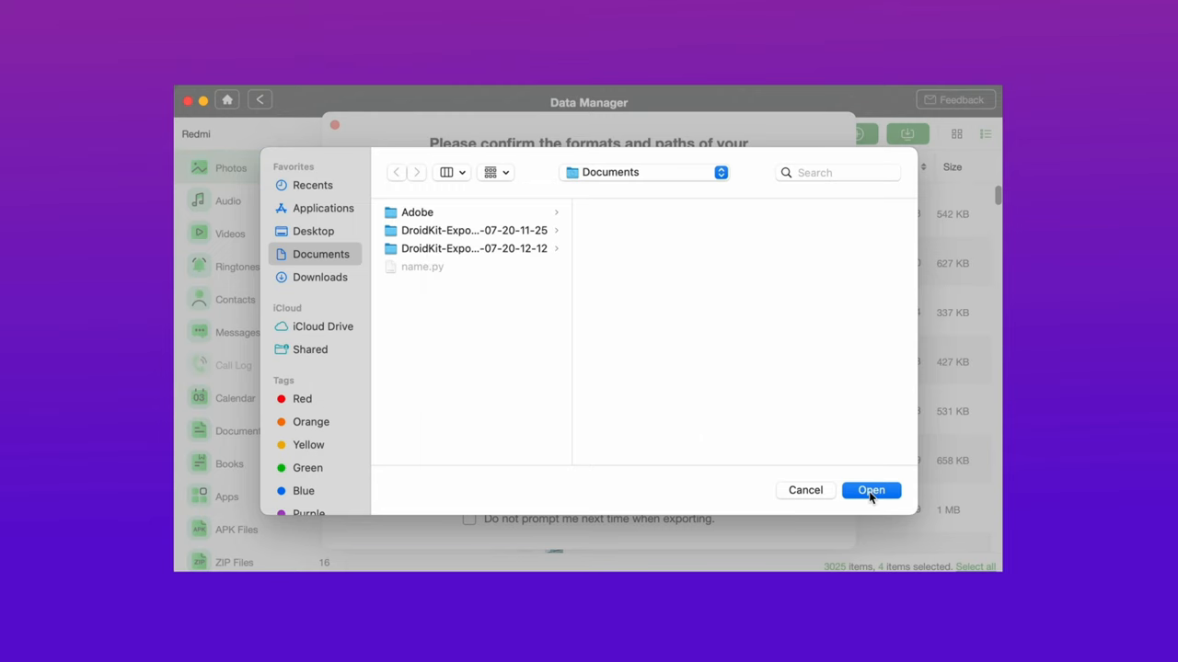
click(870, 490)
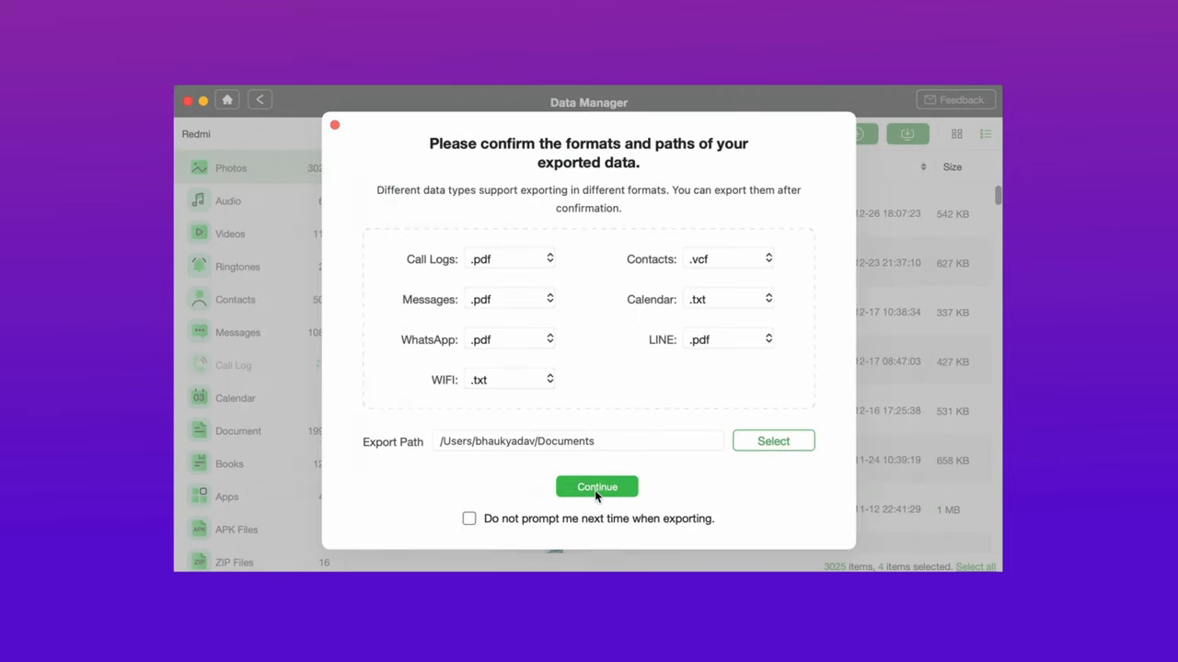
click(596, 486)
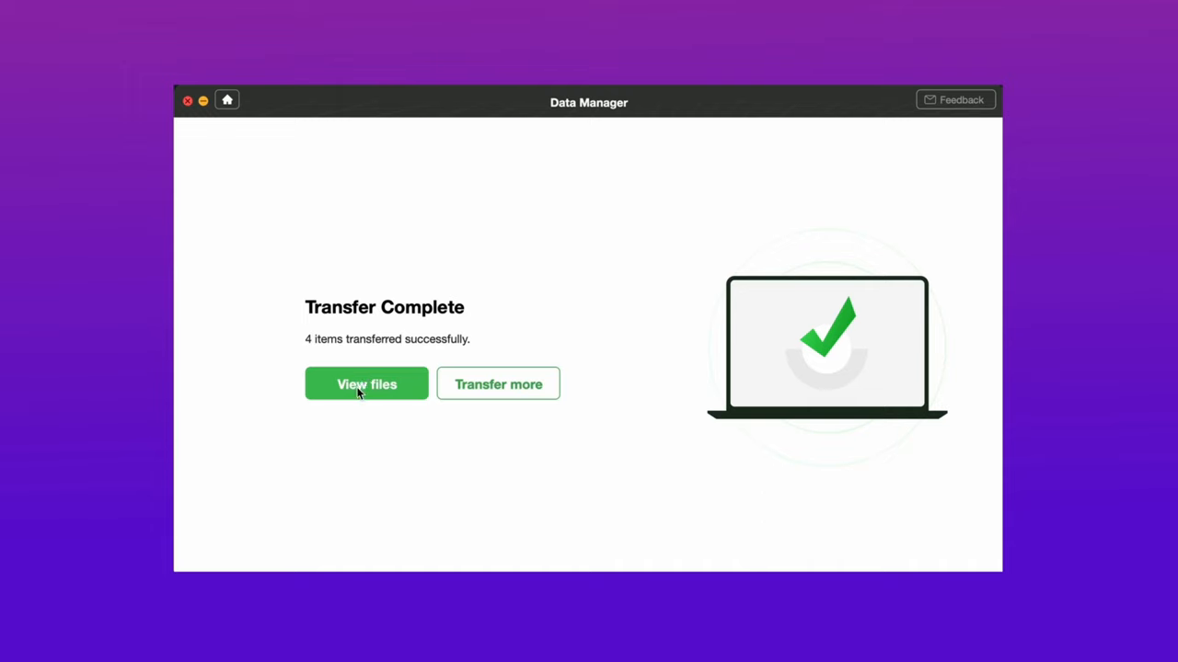
View the exported screenshots in their Finder folder.
click(366, 385)
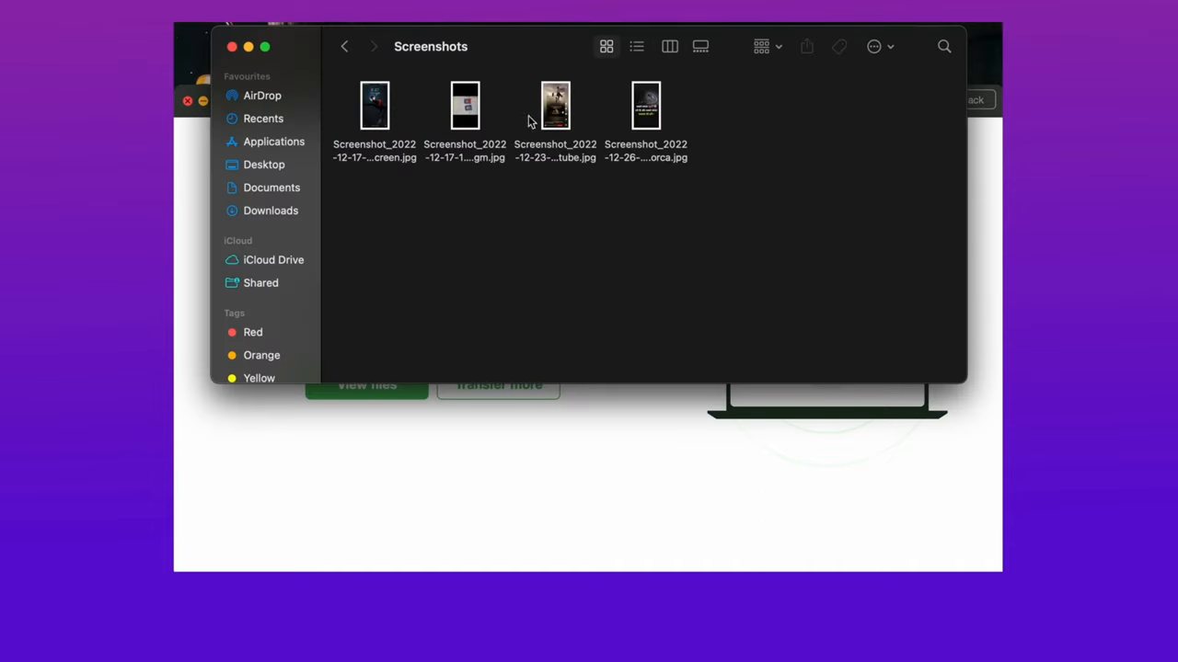